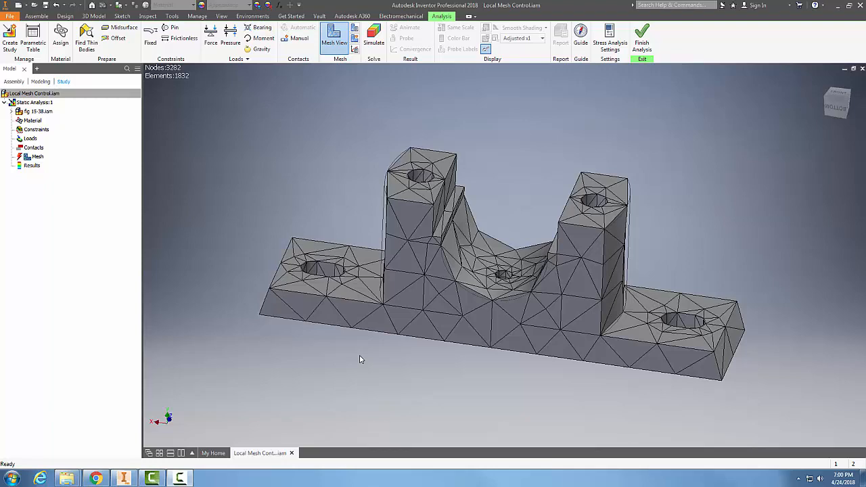
mouse_move(366, 341)
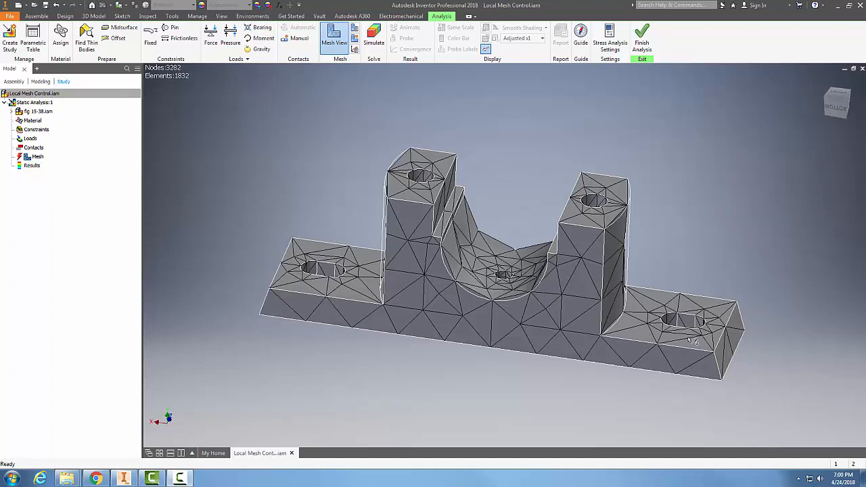
mouse_move(683, 339)
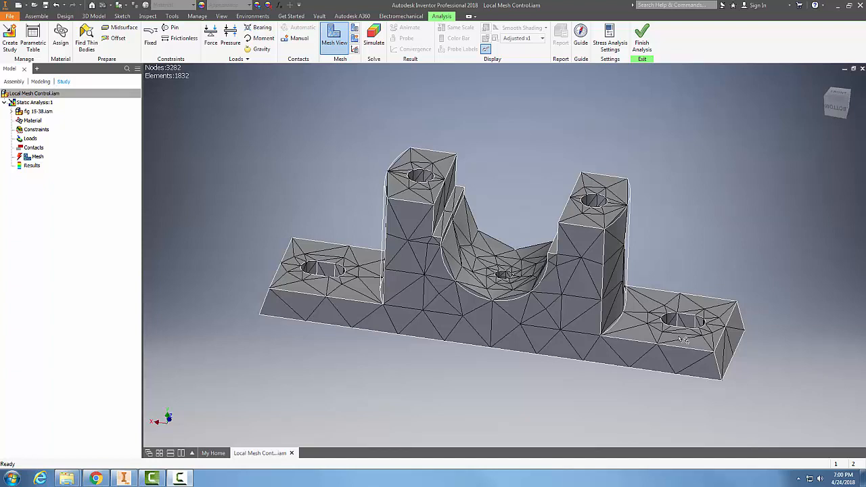
- Start a local mesh control on the bracket's hole edges, ready for an element size
click(335, 37)
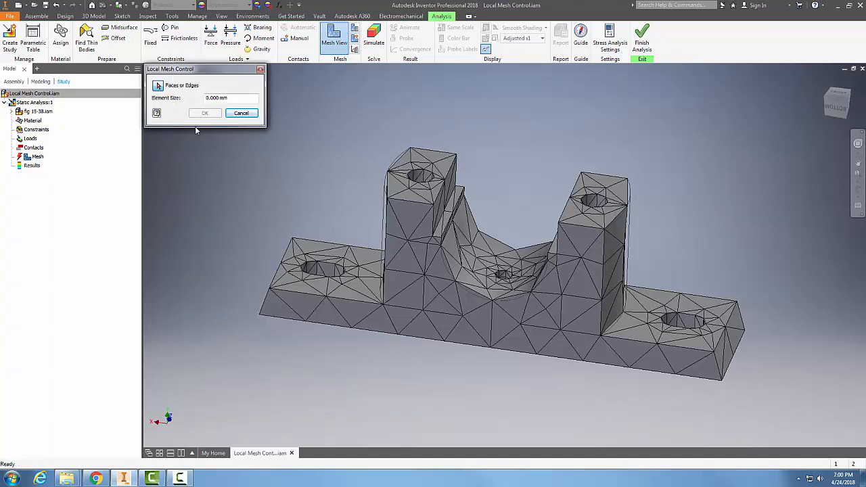
mouse_move(176, 91)
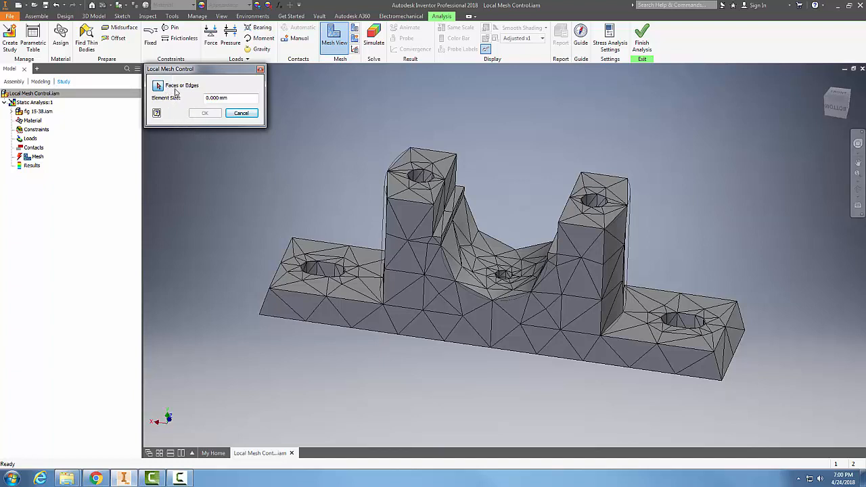
mouse_move(315, 269)
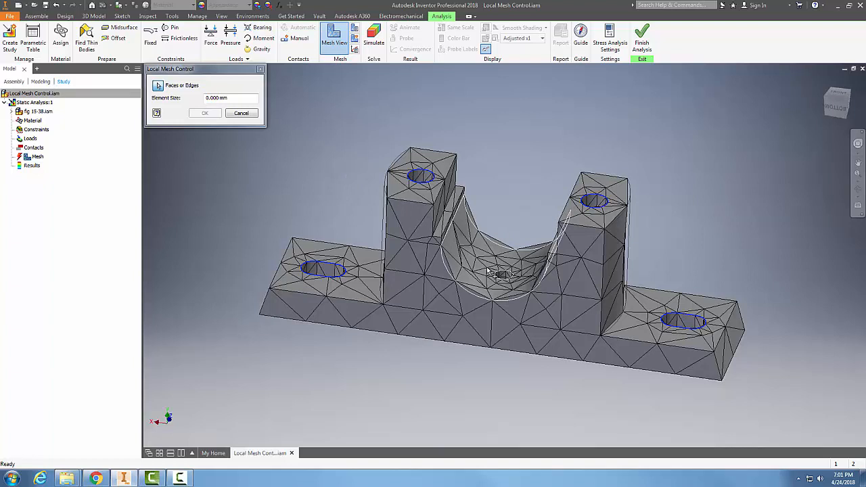
click(504, 276)
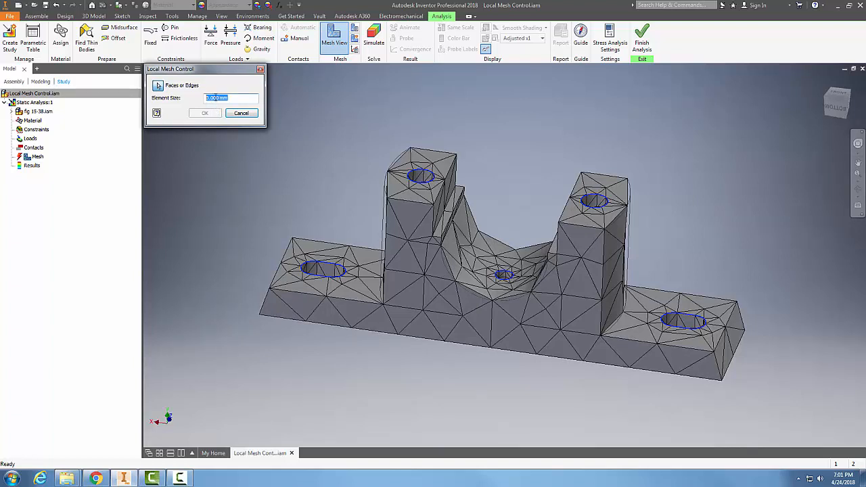
- Apply a 0.030 mm element size to the hole edges as local mesh control
text(0.030 mm)
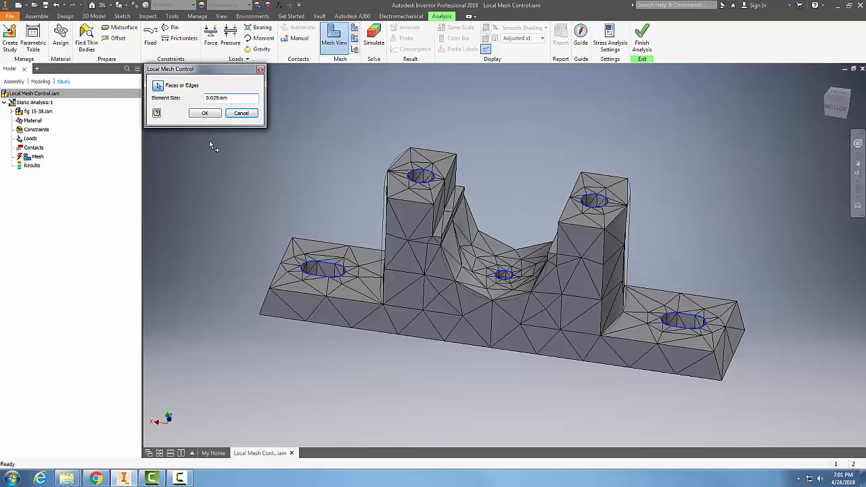
click(204, 113)
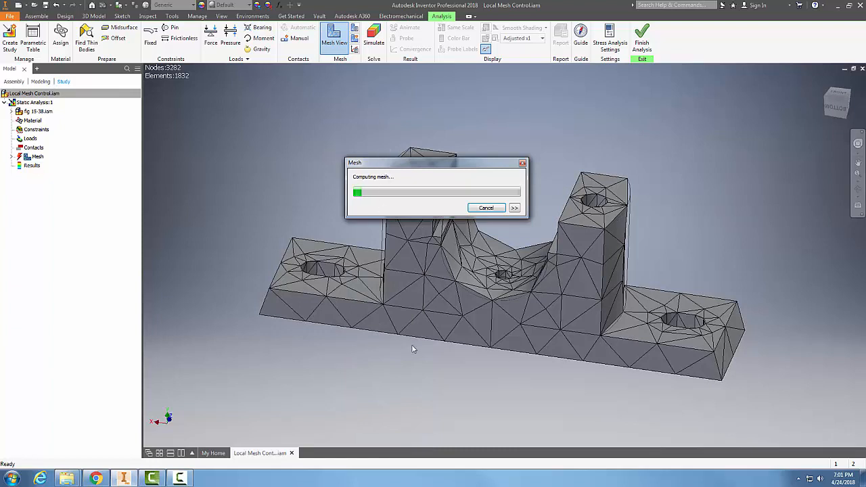
mouse_move(406, 373)
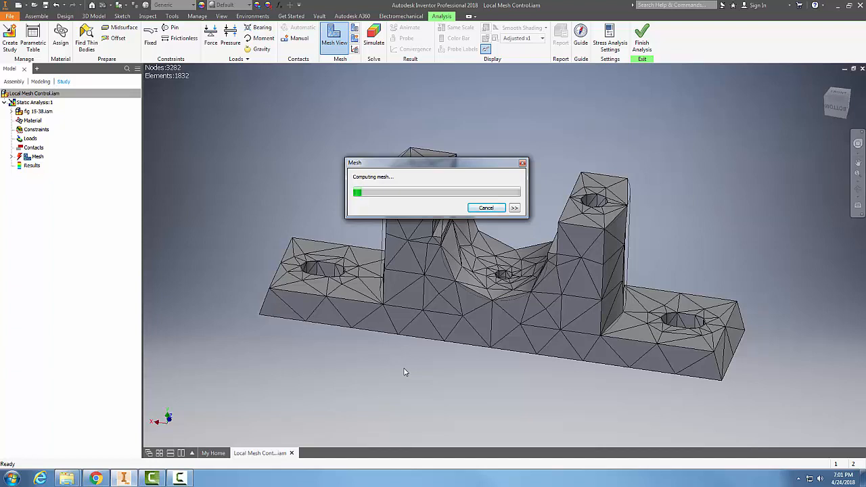
mouse_move(433, 284)
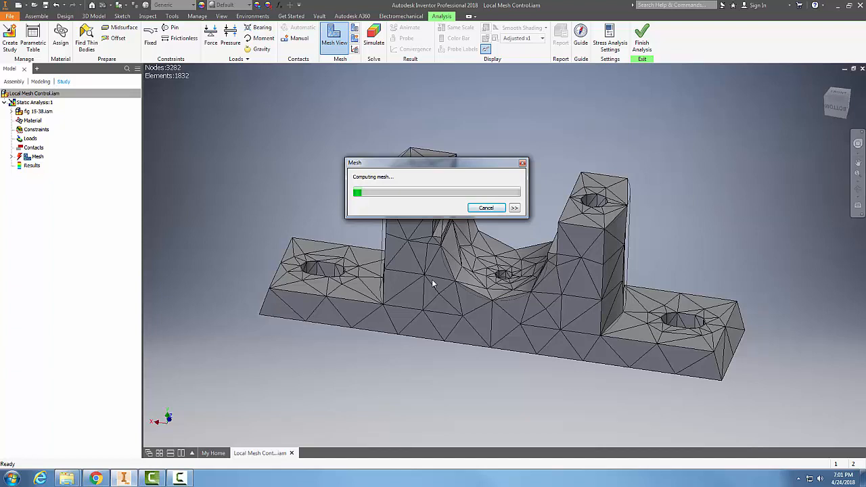
mouse_move(404, 237)
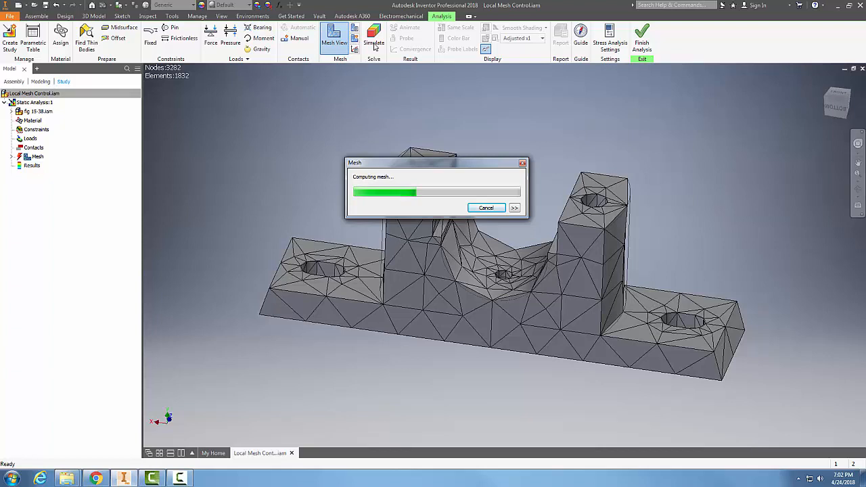
mouse_move(337, 270)
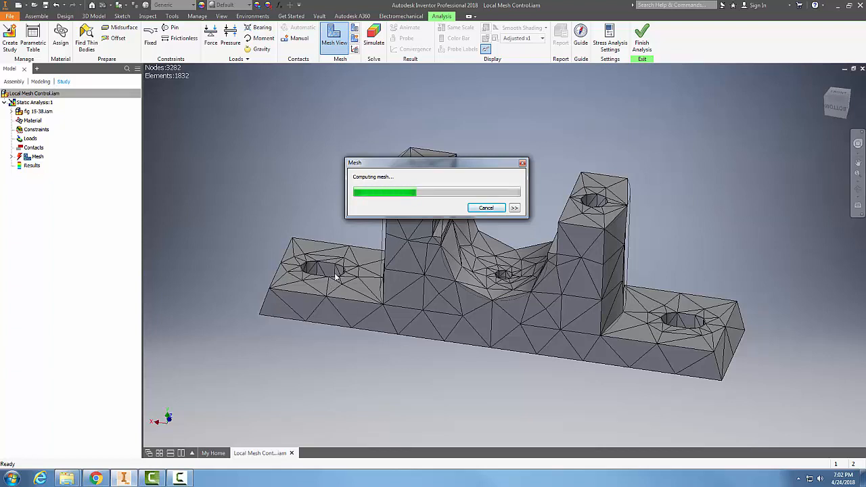
mouse_move(524, 292)
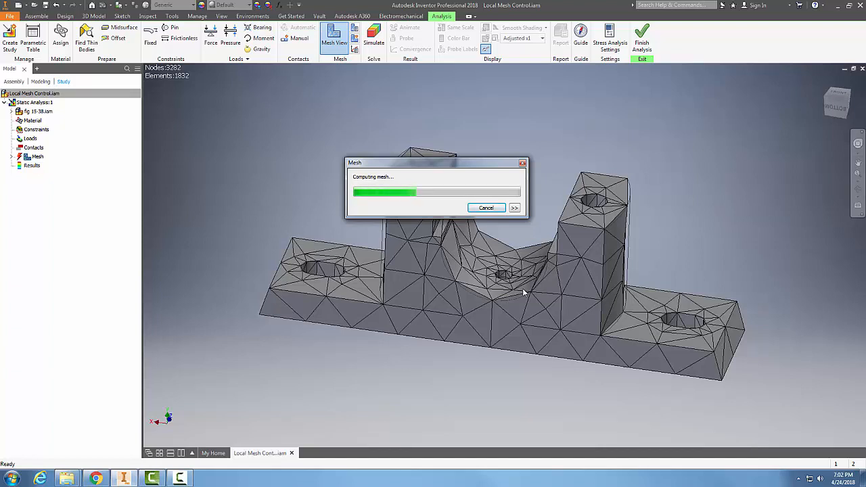
mouse_move(465, 338)
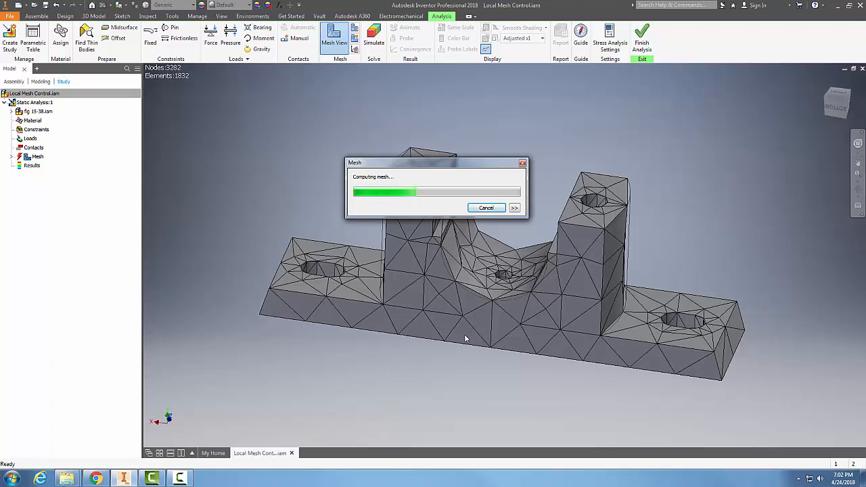